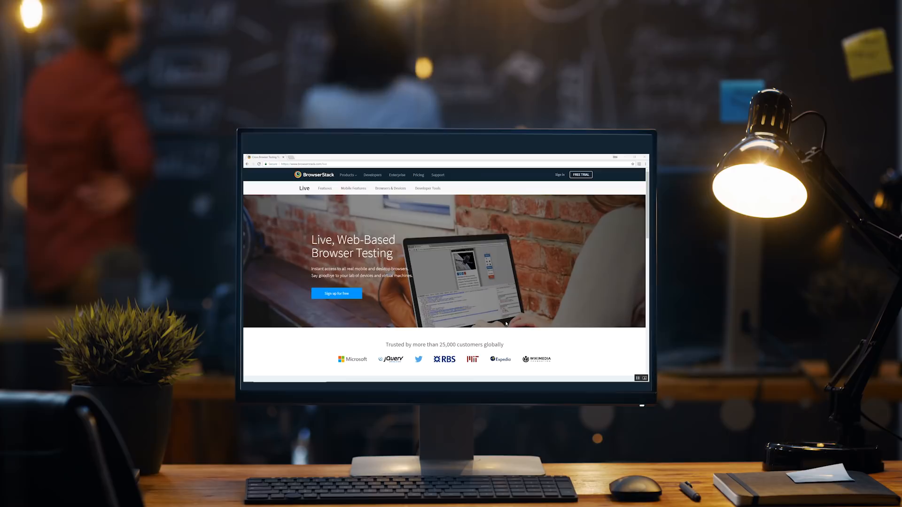
Step: Enter the BrowserStack address and go to the Live sign-in page
text(www.)
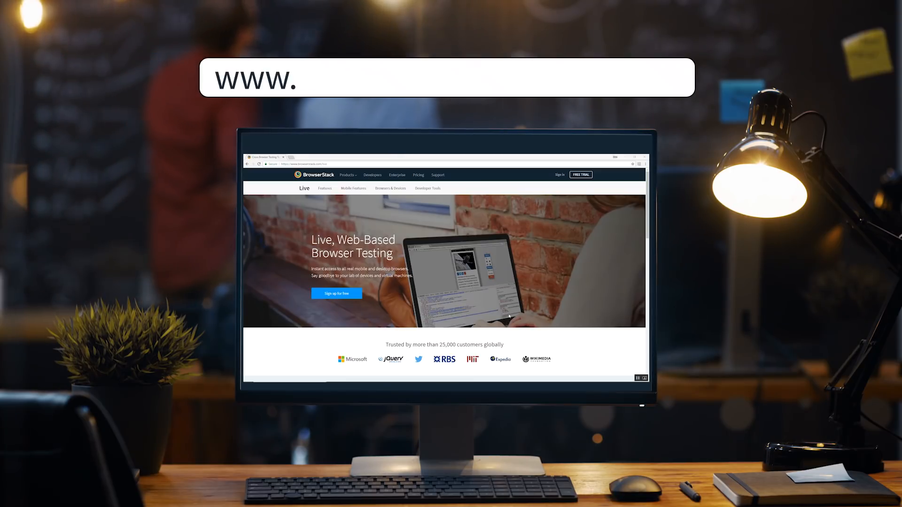
click(559, 175)
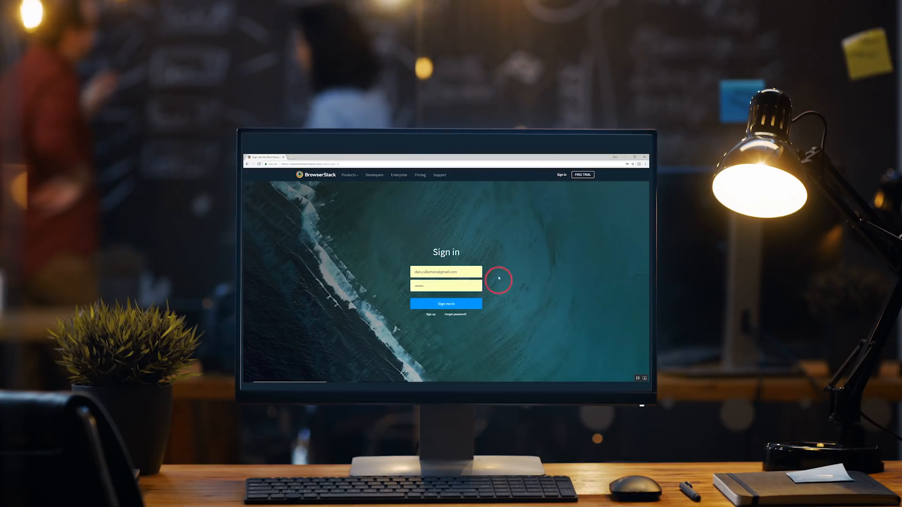
Step: Sign in, then browse the iOS devices and the Windows 8.1 browser list
click(445, 304)
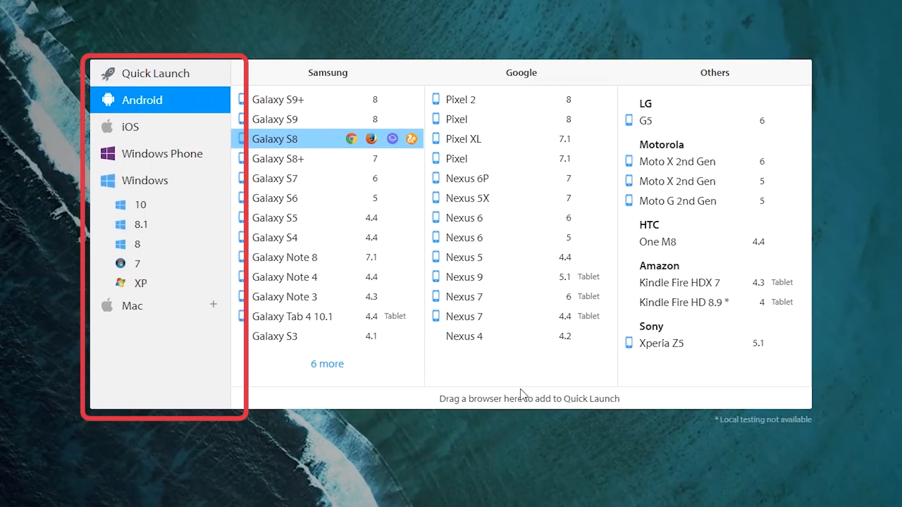
click(130, 127)
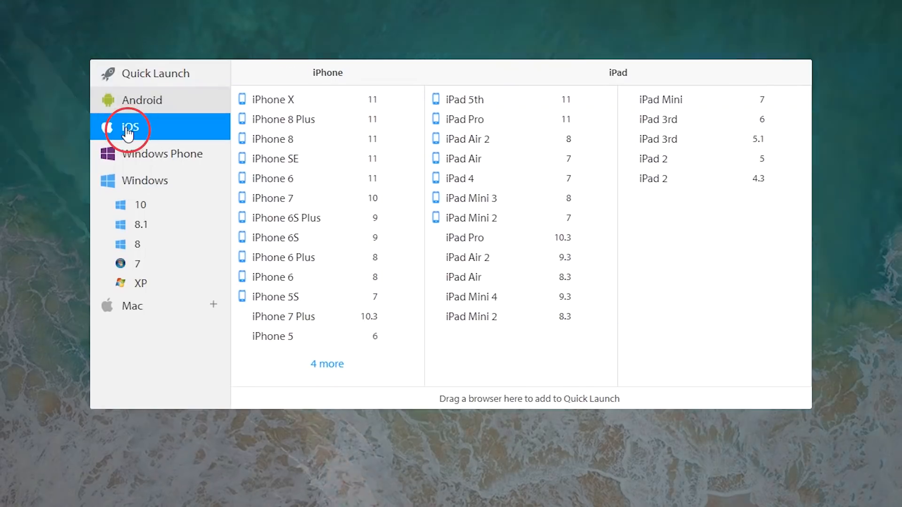
click(141, 223)
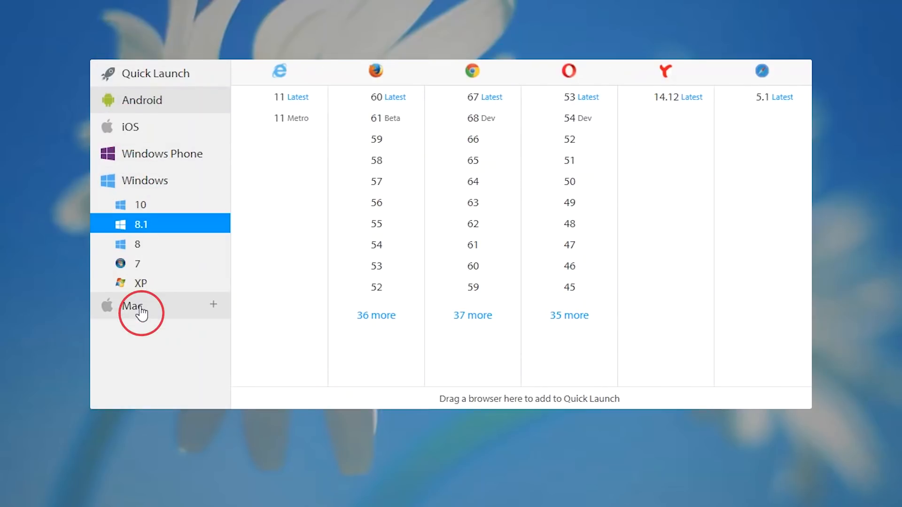
mouse_move(201, 263)
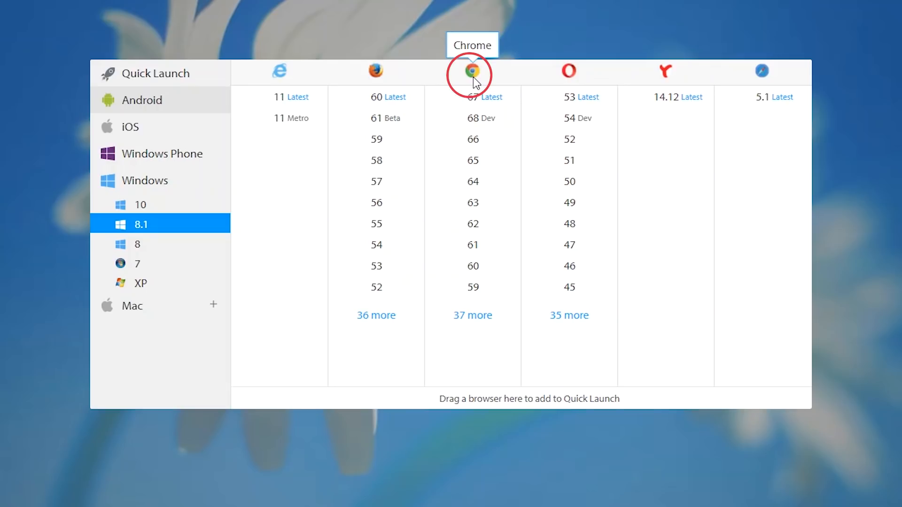
mouse_move(473, 82)
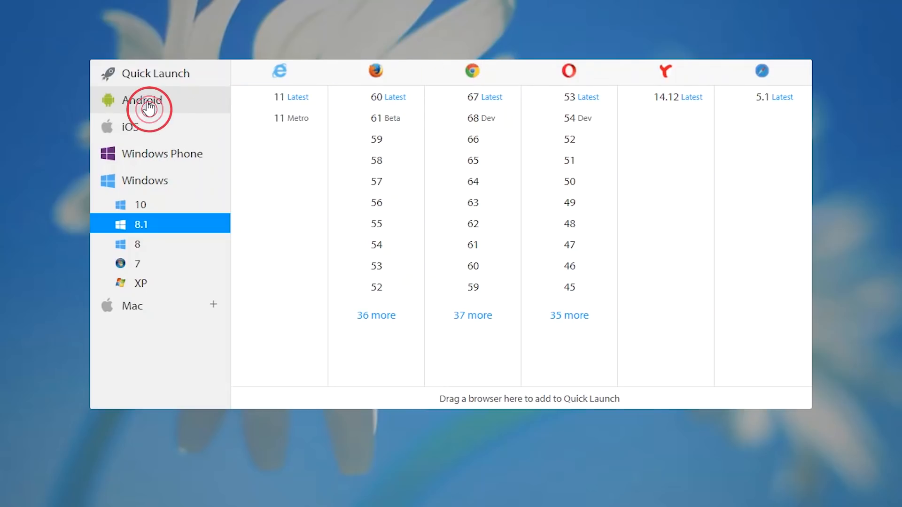
Step: Start a Firefox session on the Samsung Galaxy S8 from the Android list
click(143, 100)
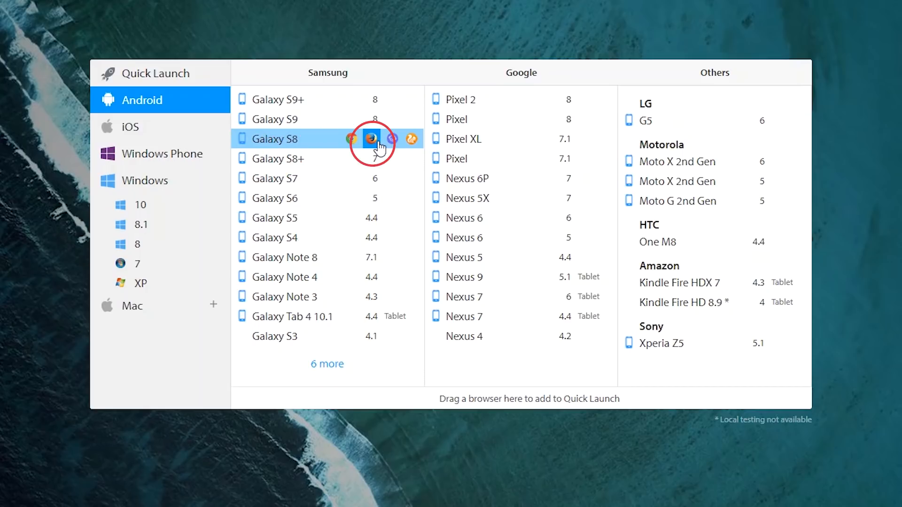
click(371, 139)
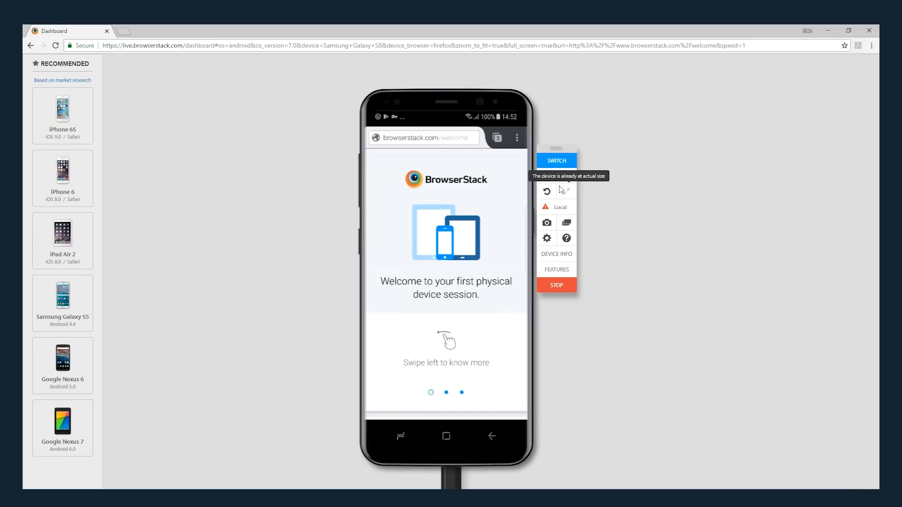
Step: Rotate the Galaxy S8 to landscape and activate Firefox's address bar
click(547, 192)
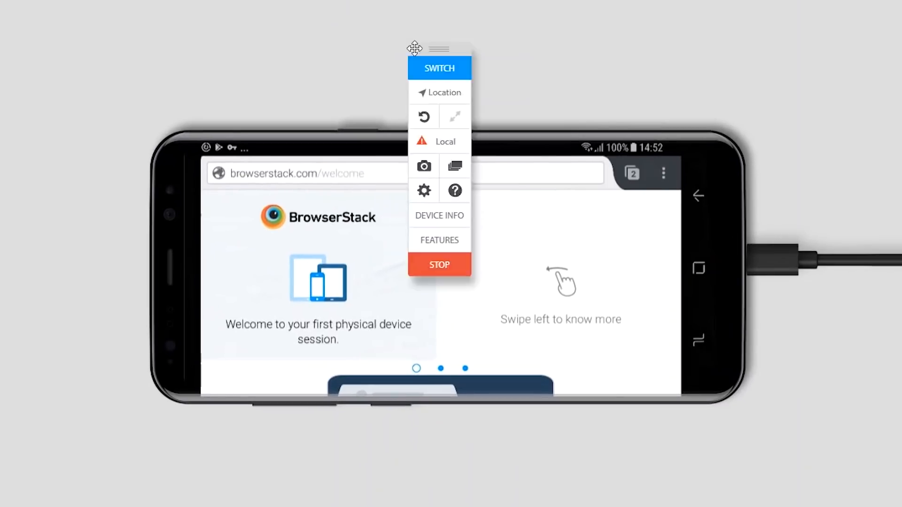
click(305, 173)
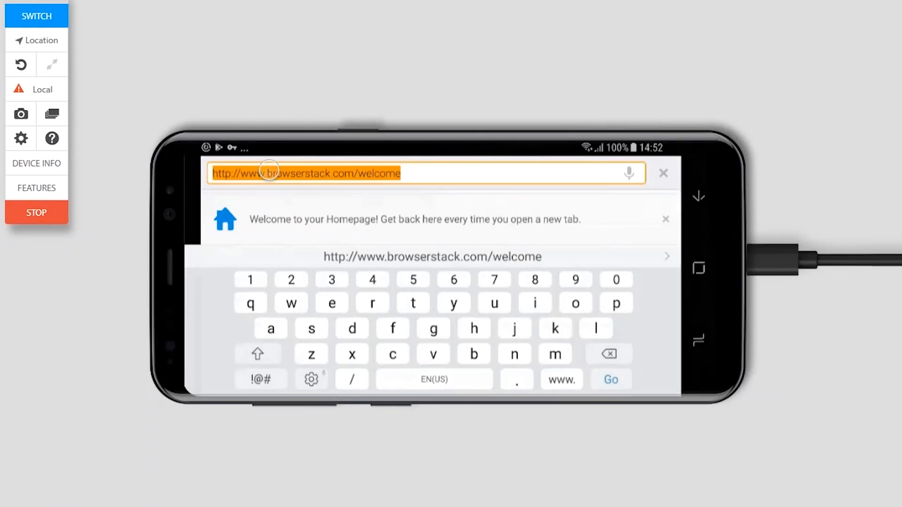